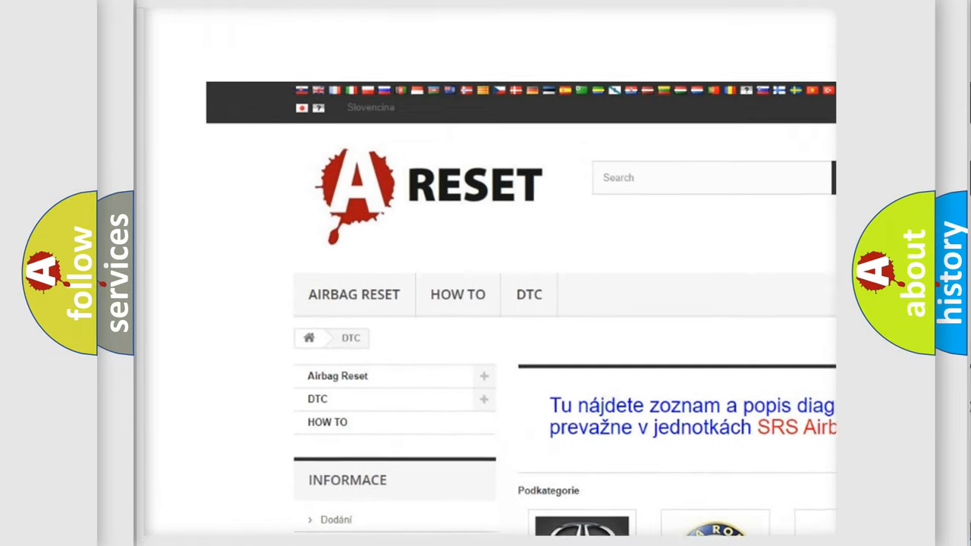
- Scroll the DTC brand grid down toward the Lincoln DTC tile
scroll("down", 3)
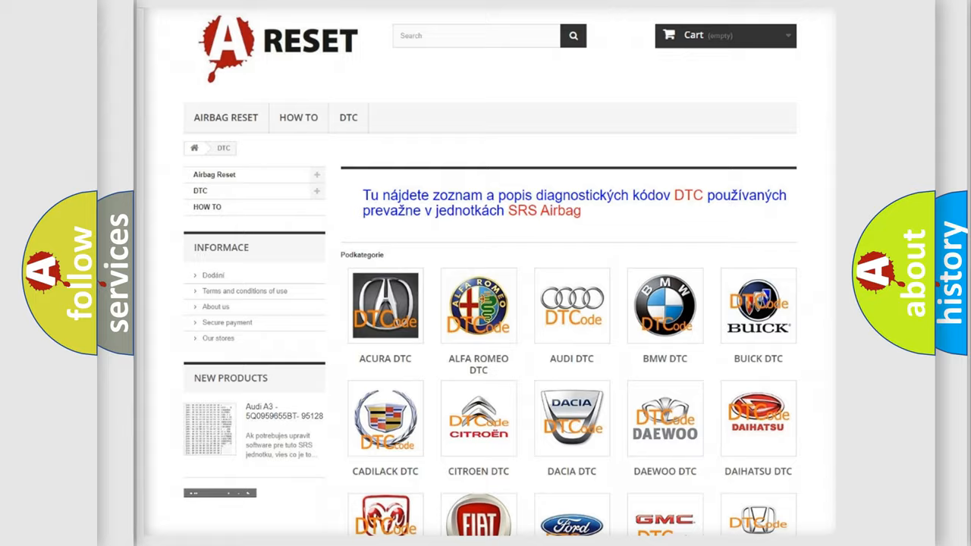
scroll("down", 3)
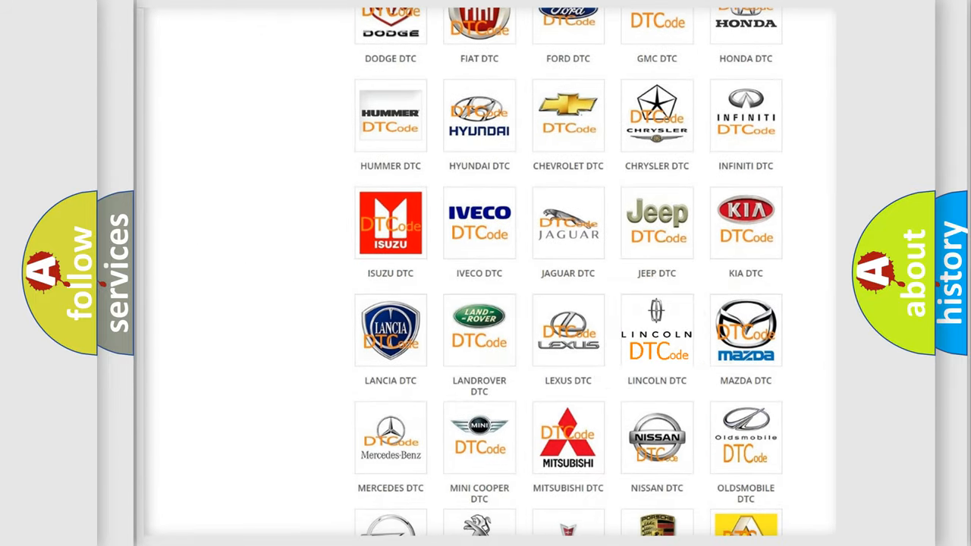
- Open Lincoln DTC, scroll its code list, then show the Lincoln U100000 title card
left_click(655, 330)
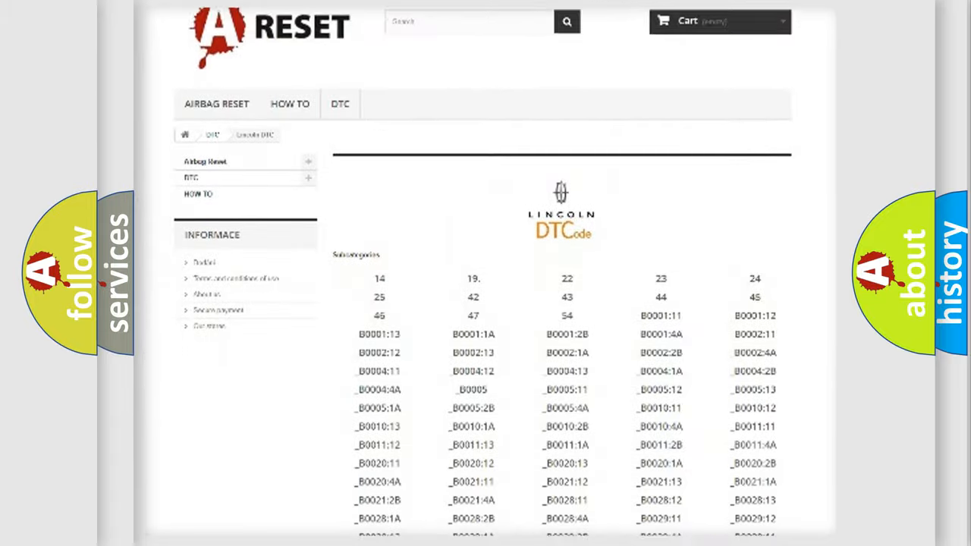
scroll("down", 3)
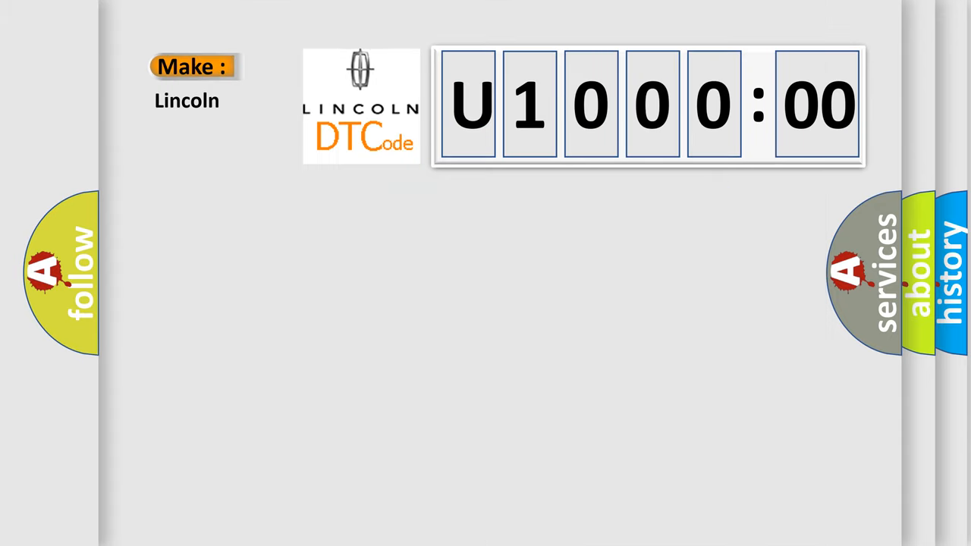
left_click(645, 106)
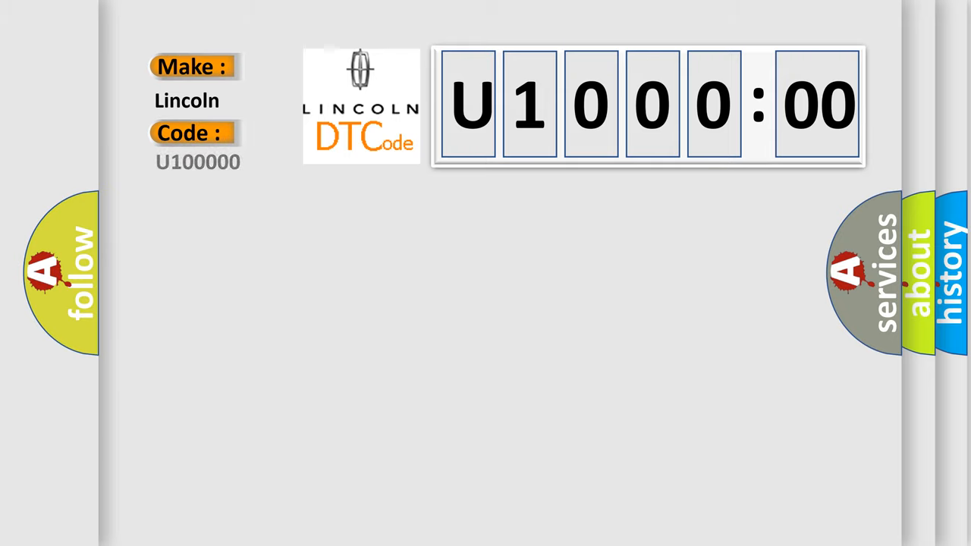